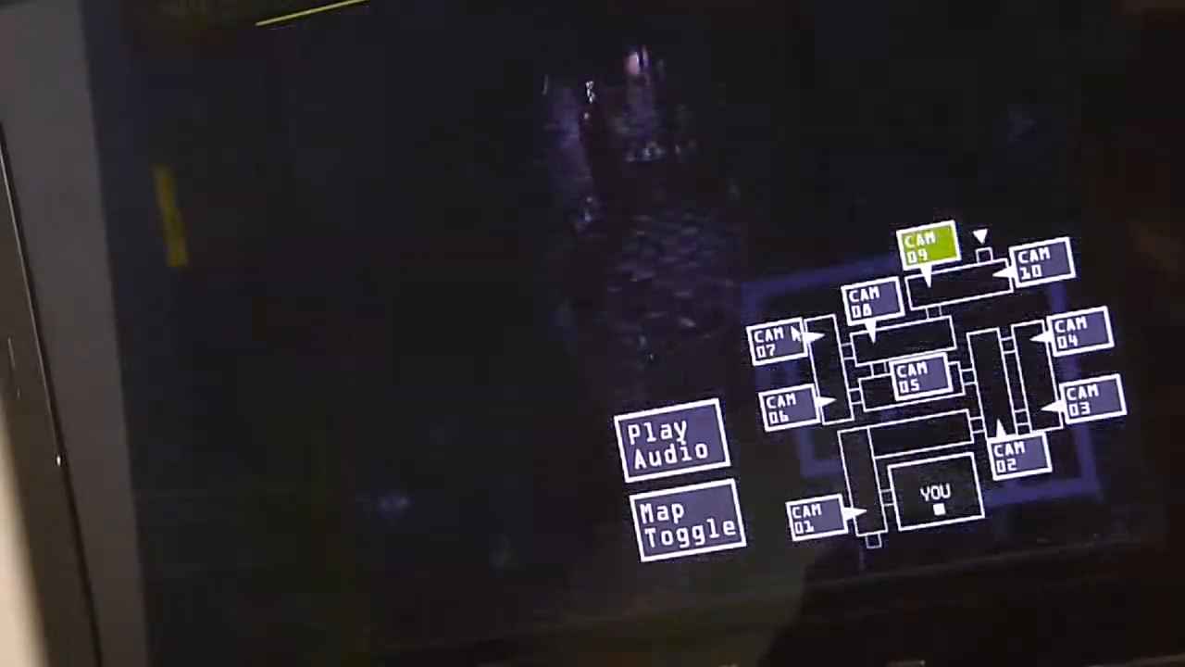
View the camera 09, 05 and 06 feeds in turn.
left_click(865, 301)
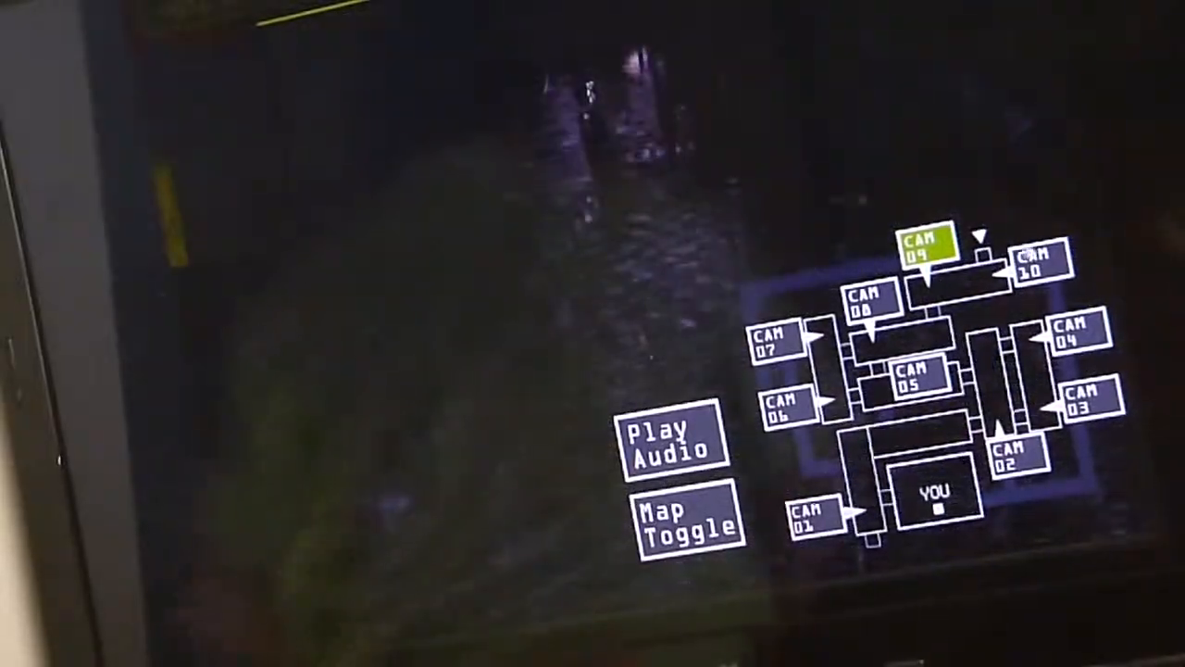
left_click(917, 378)
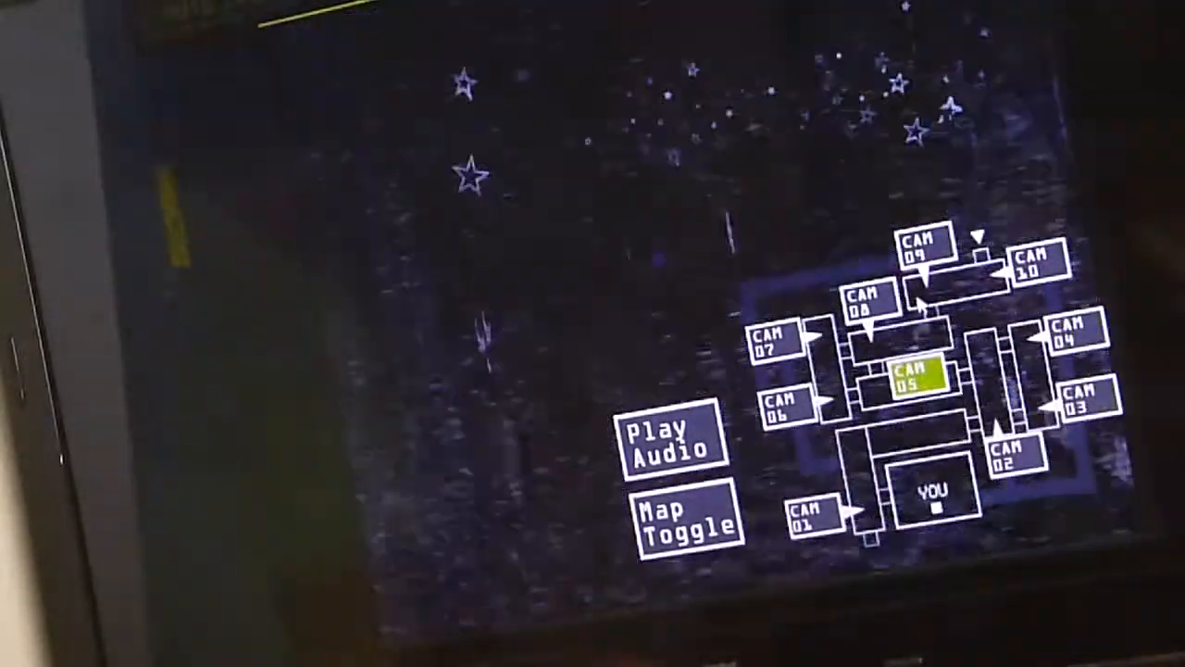
left_click(923, 250)
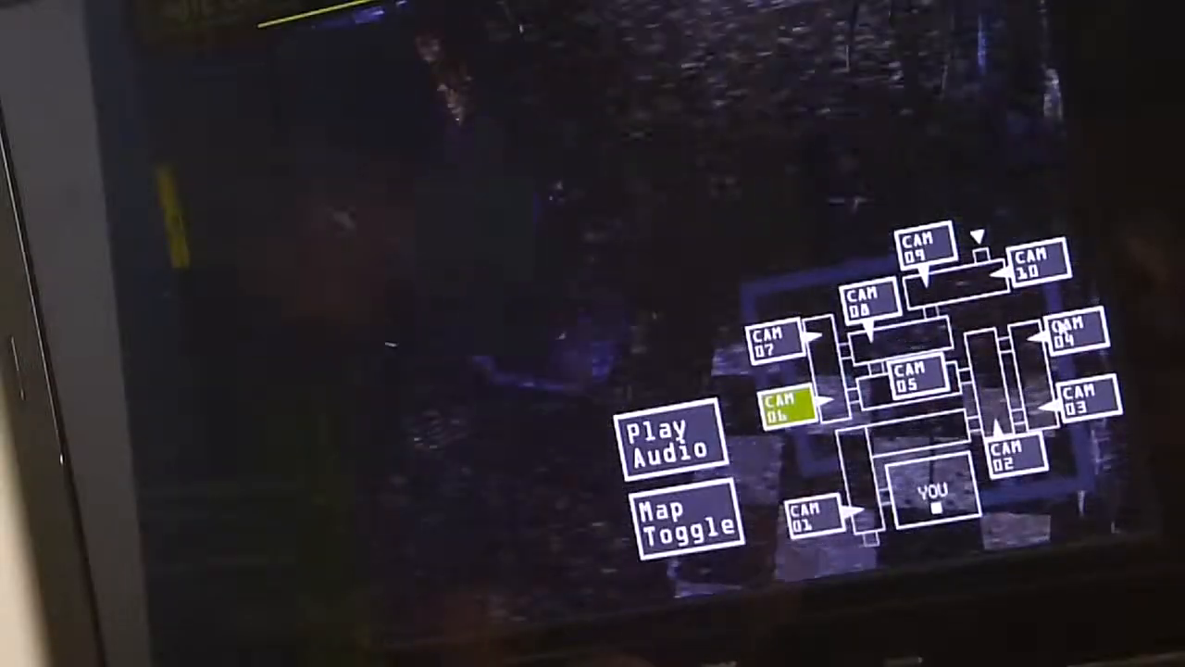
On the vent camera map, seal the camera 12 vent and return to the building map.
left_click(926, 250)
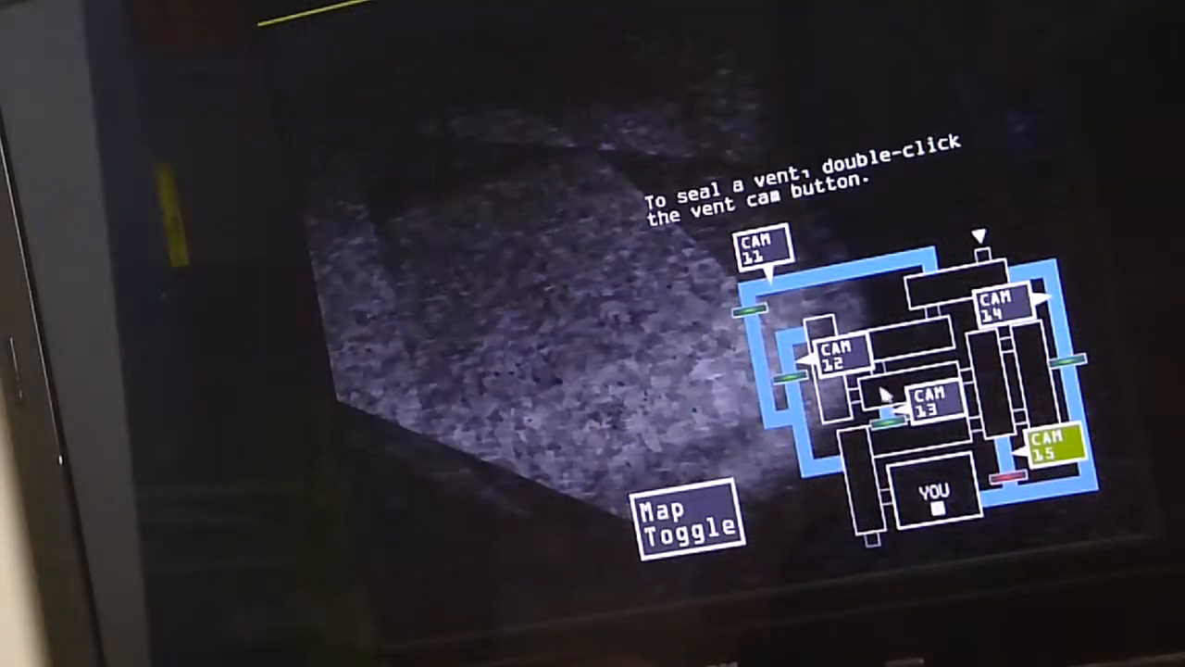
double_click(838, 361)
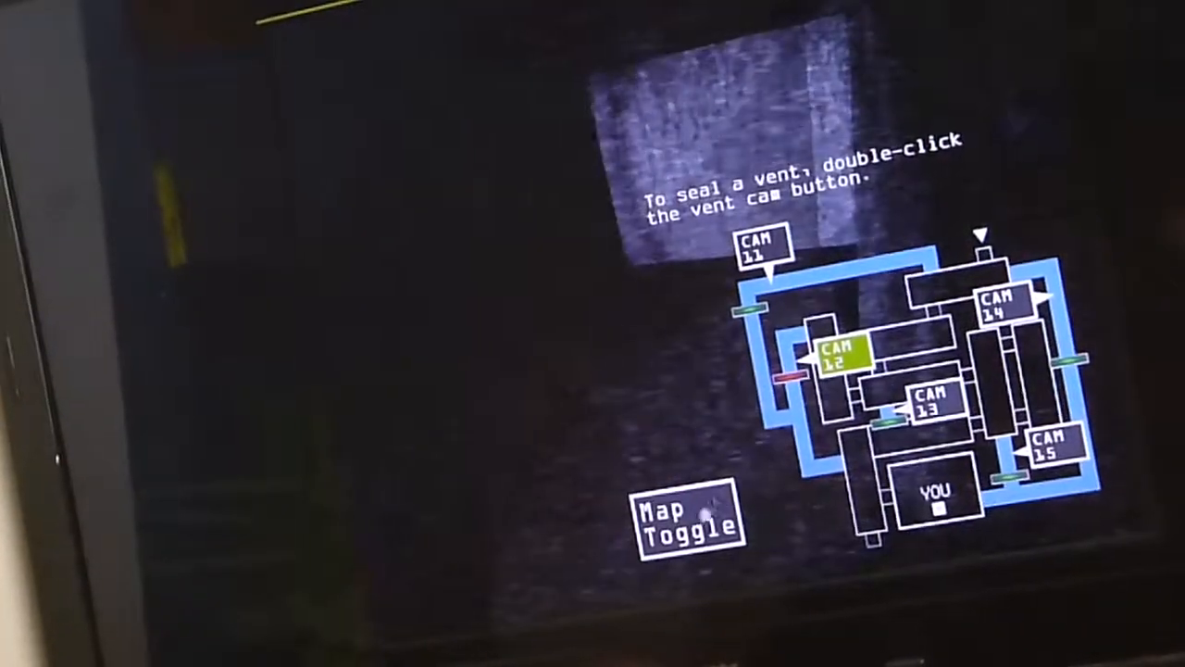
left_click(690, 518)
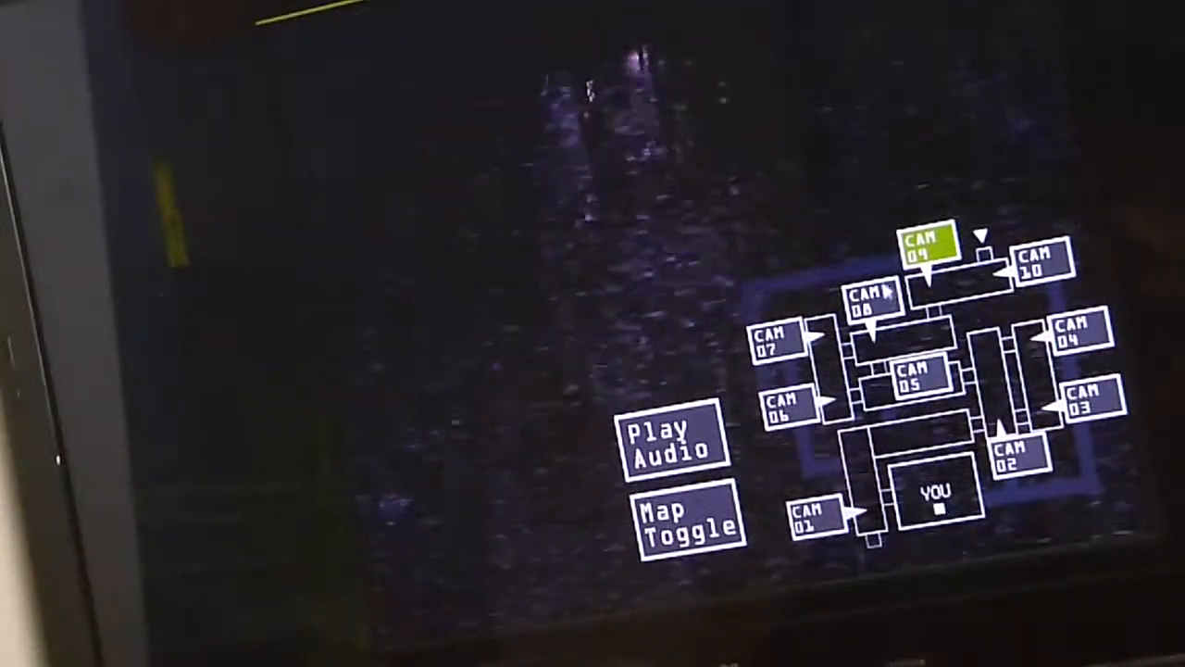
Cycle through building cameras 07, 02, 09, 07 and 08.
left_click(776, 347)
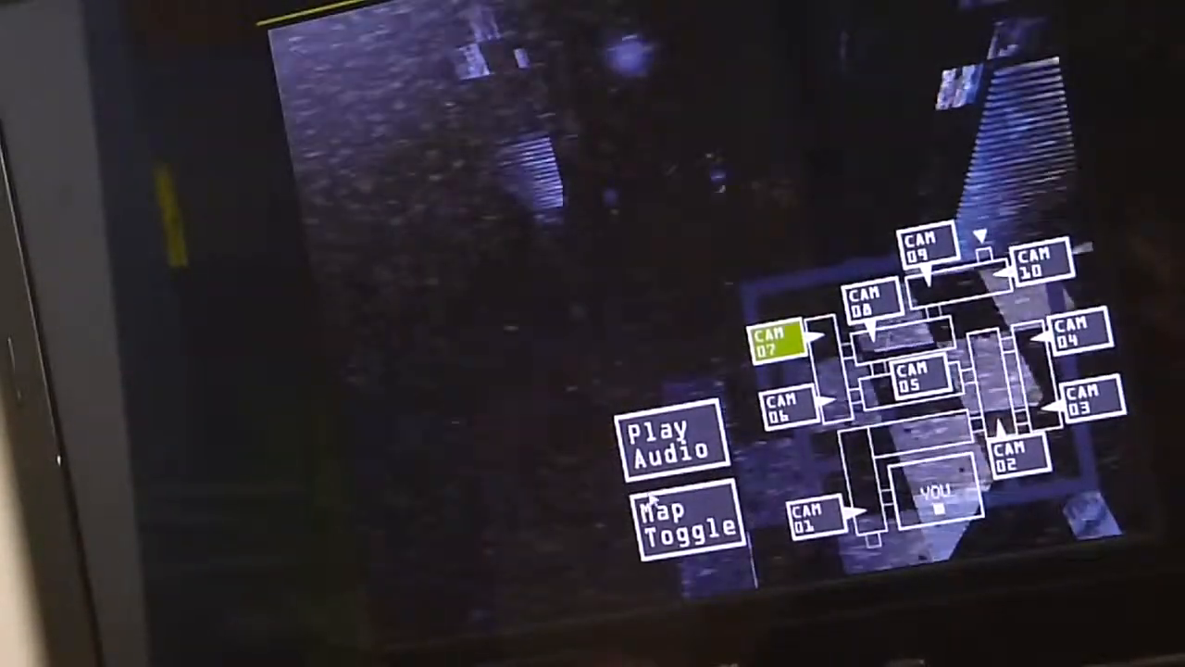
left_click(677, 442)
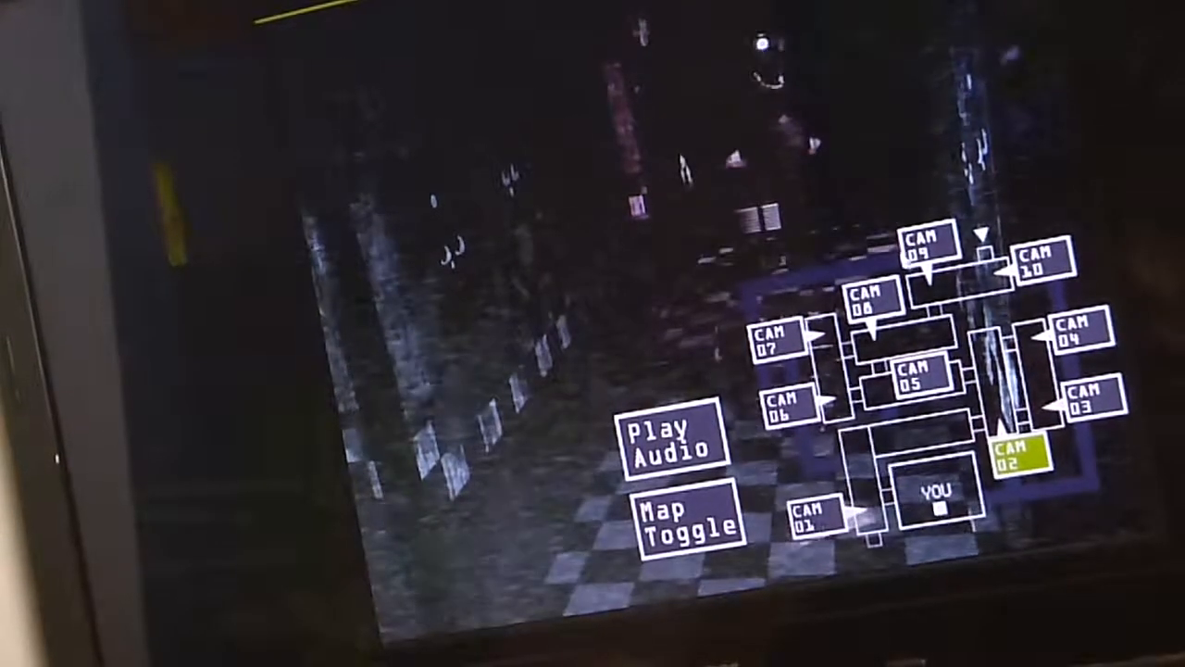
left_click(927, 247)
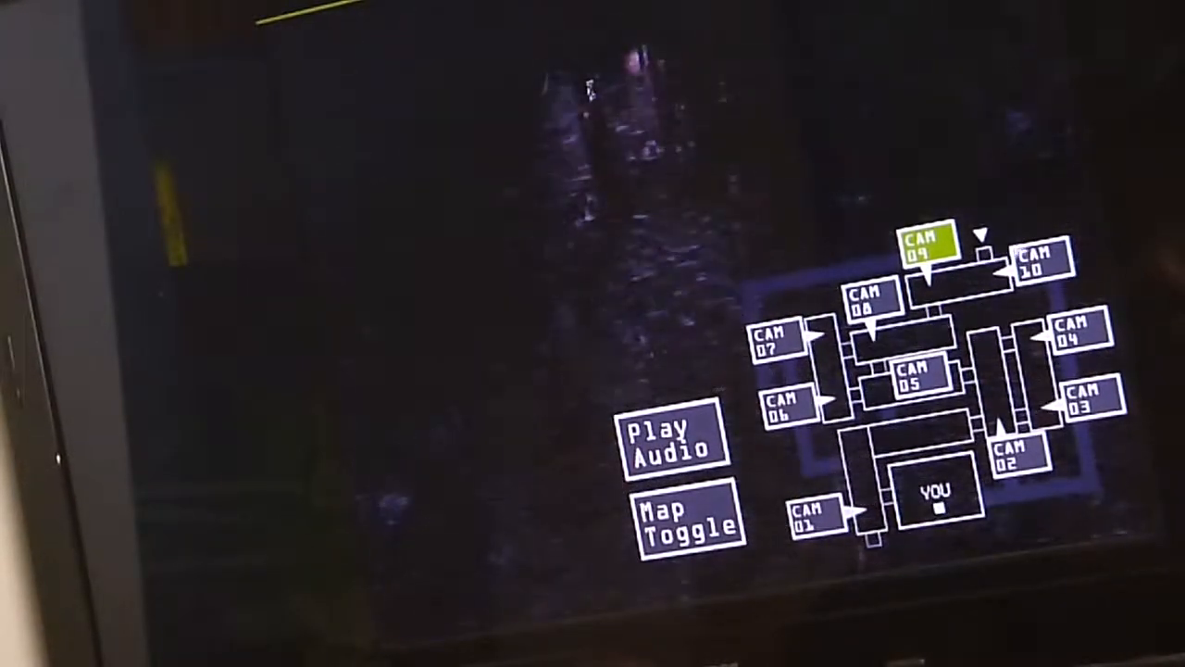
left_click(781, 339)
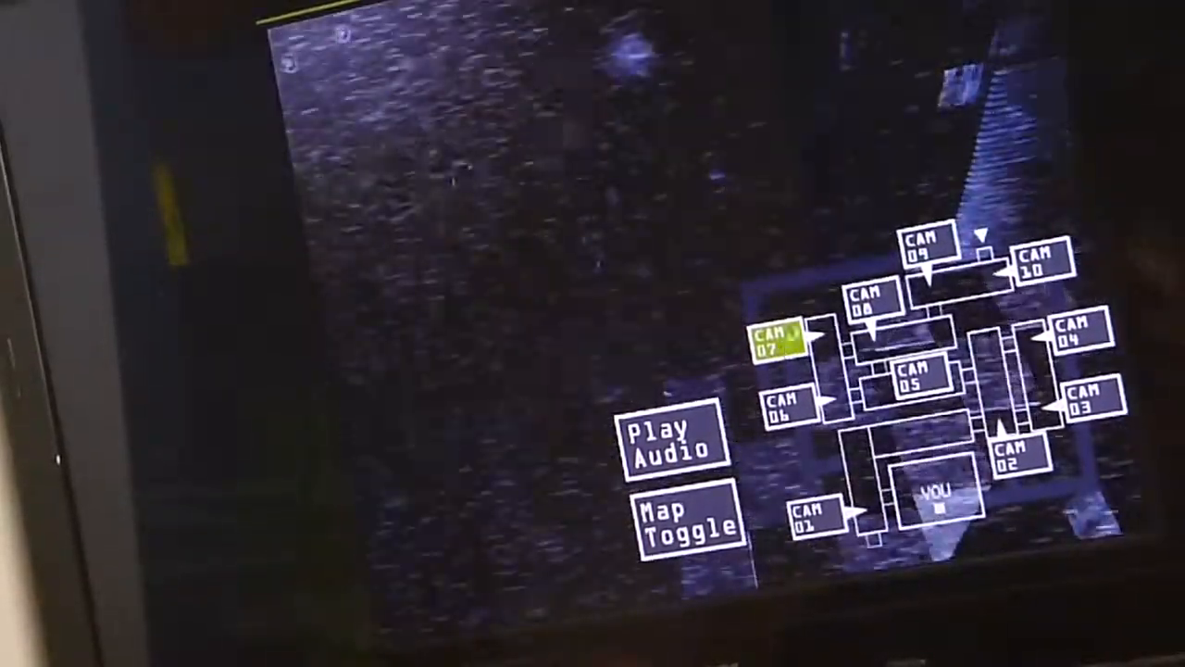
left_click(868, 303)
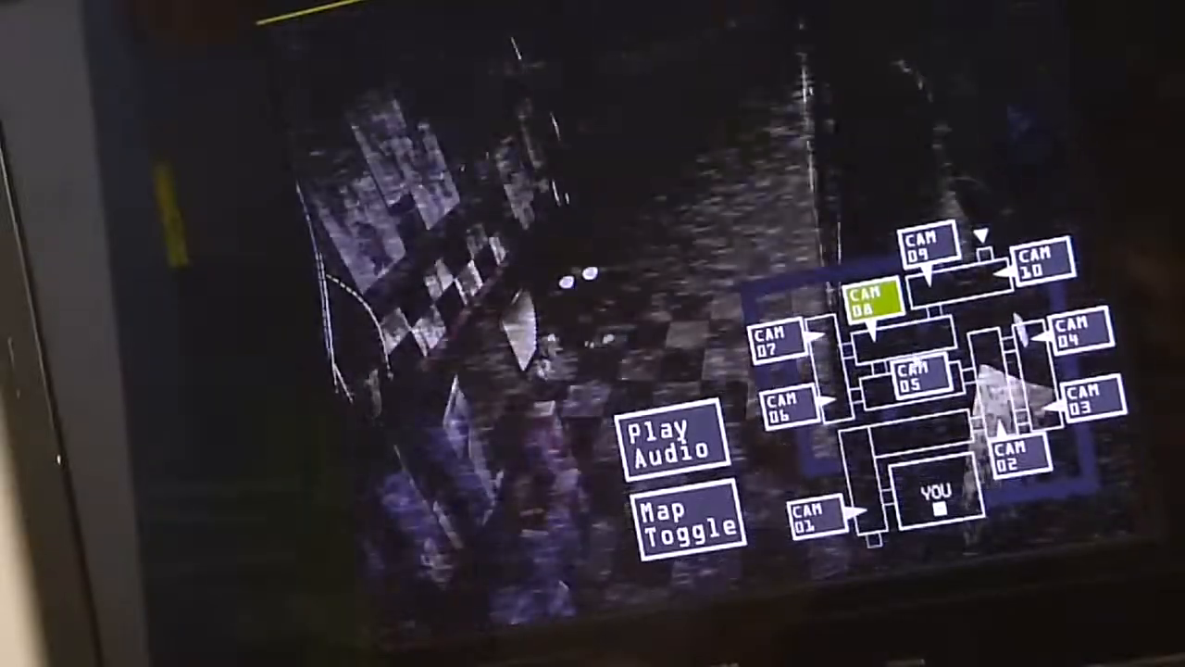
left_click(914, 380)
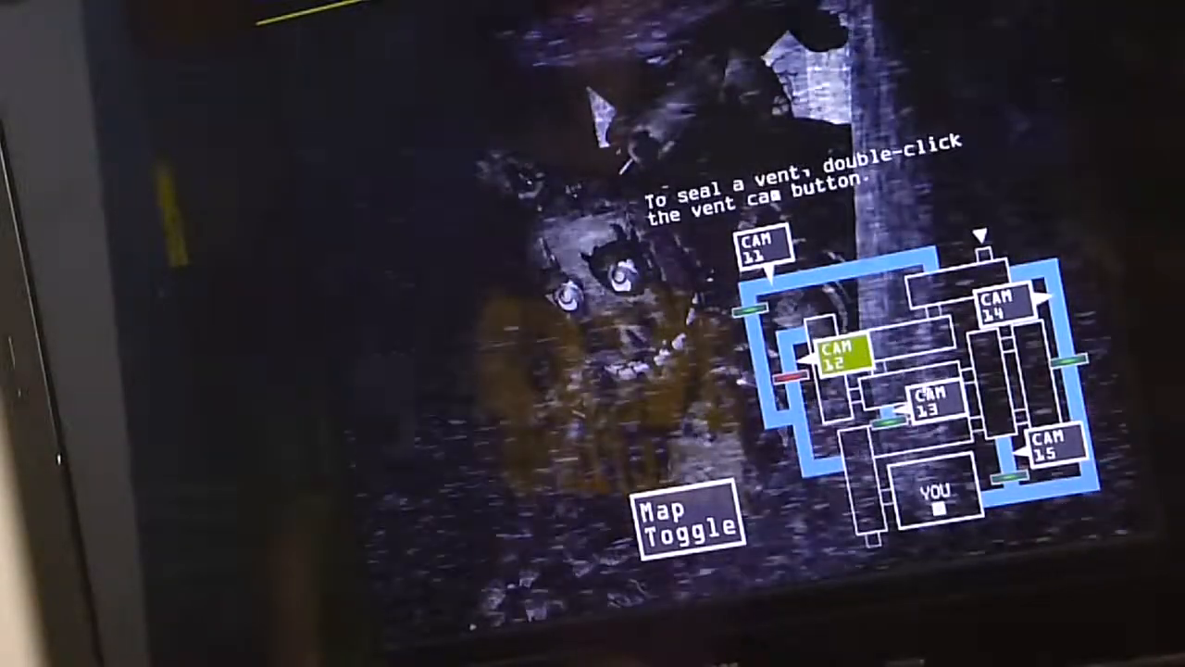
Seal the camera 15 vent, try sealing camera 11's, then view camera 09.
double_click(936, 404)
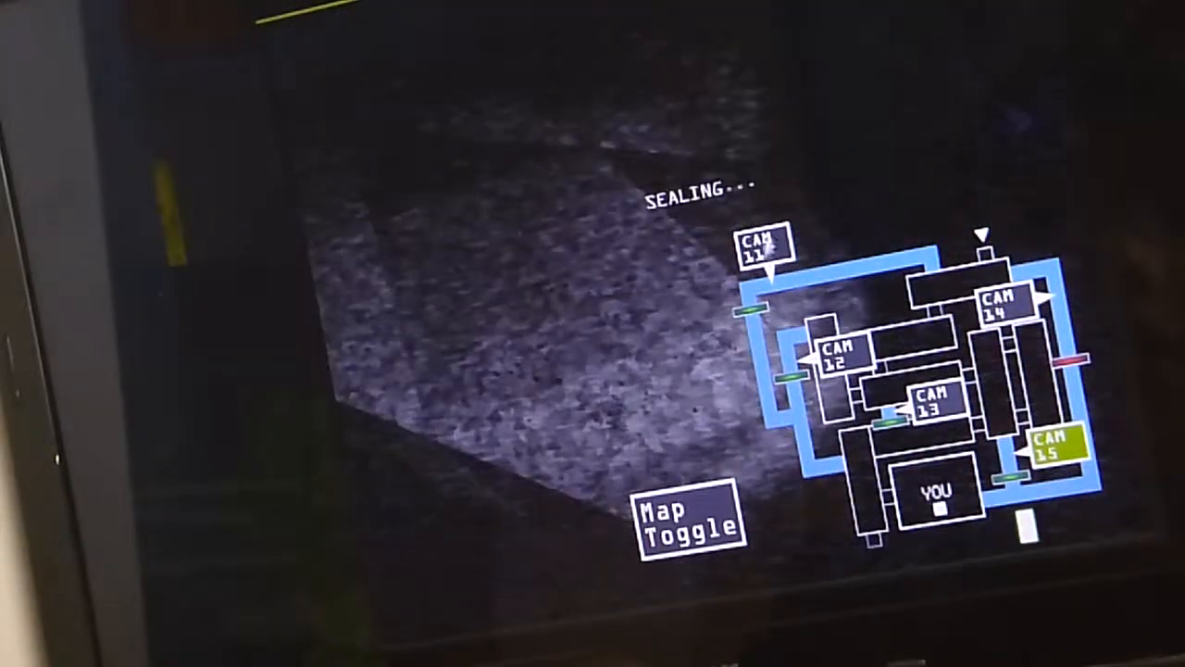
left_click(762, 250)
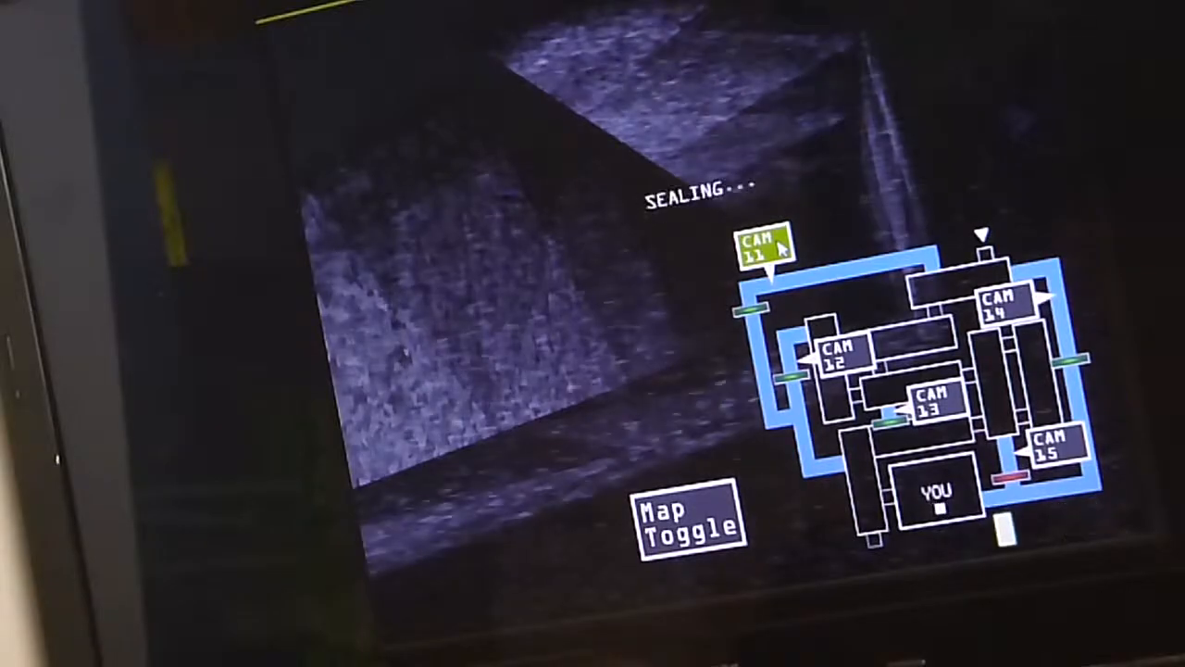
double_click(838, 361)
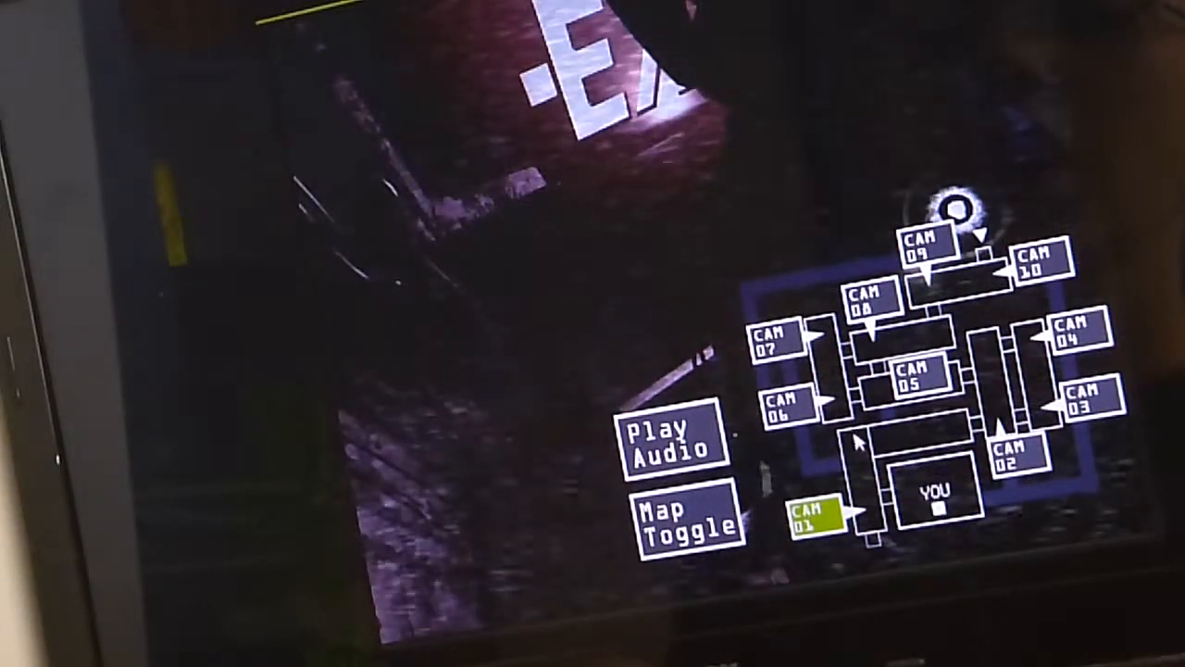
left_click(920, 246)
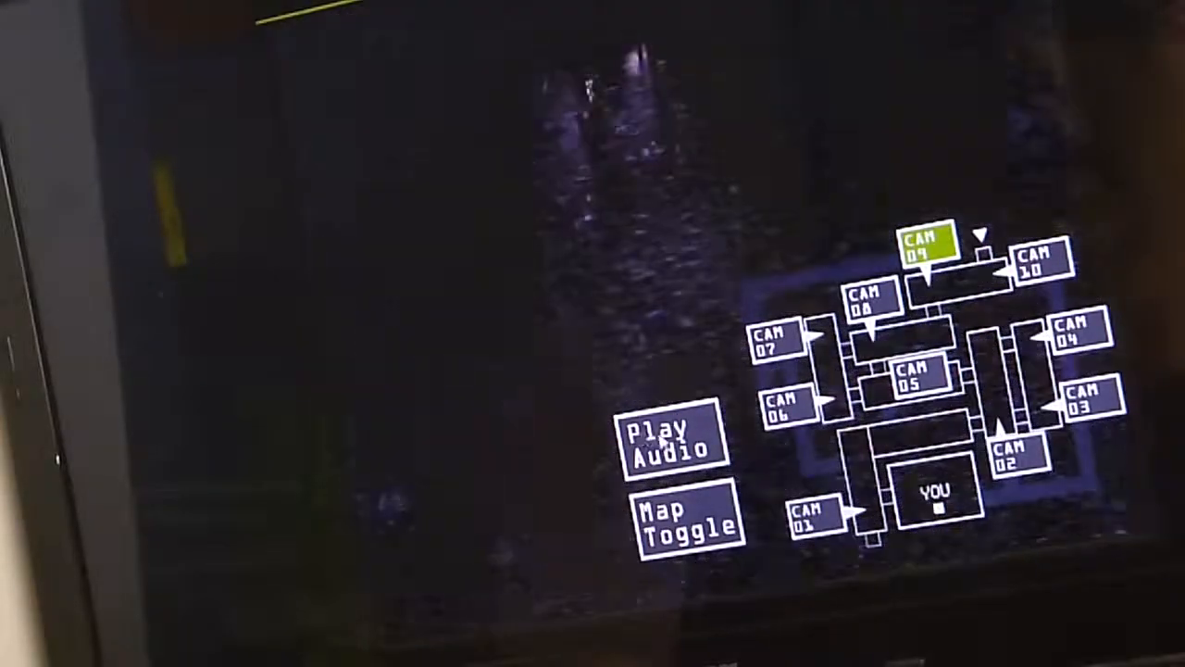